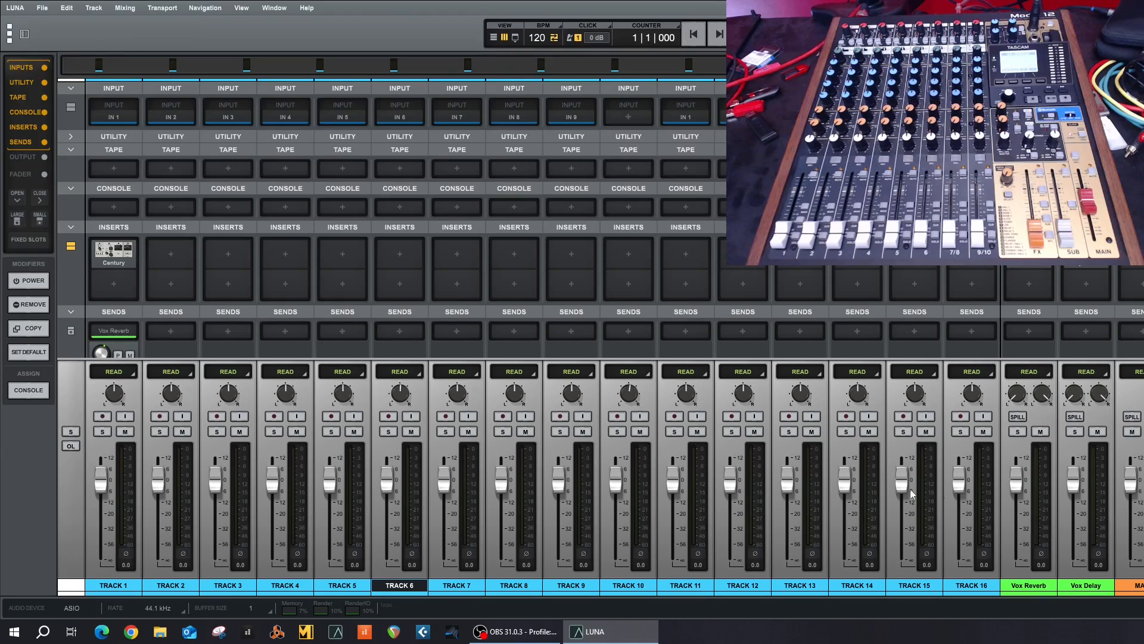
mouse_move(11, 41)
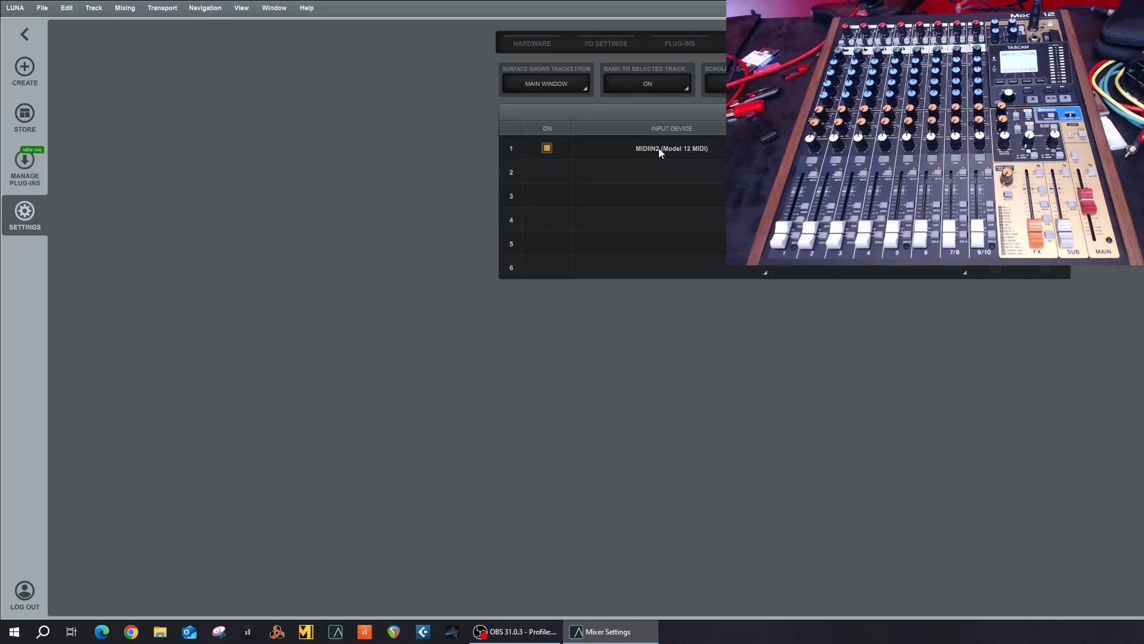
mouse_move(672, 150)
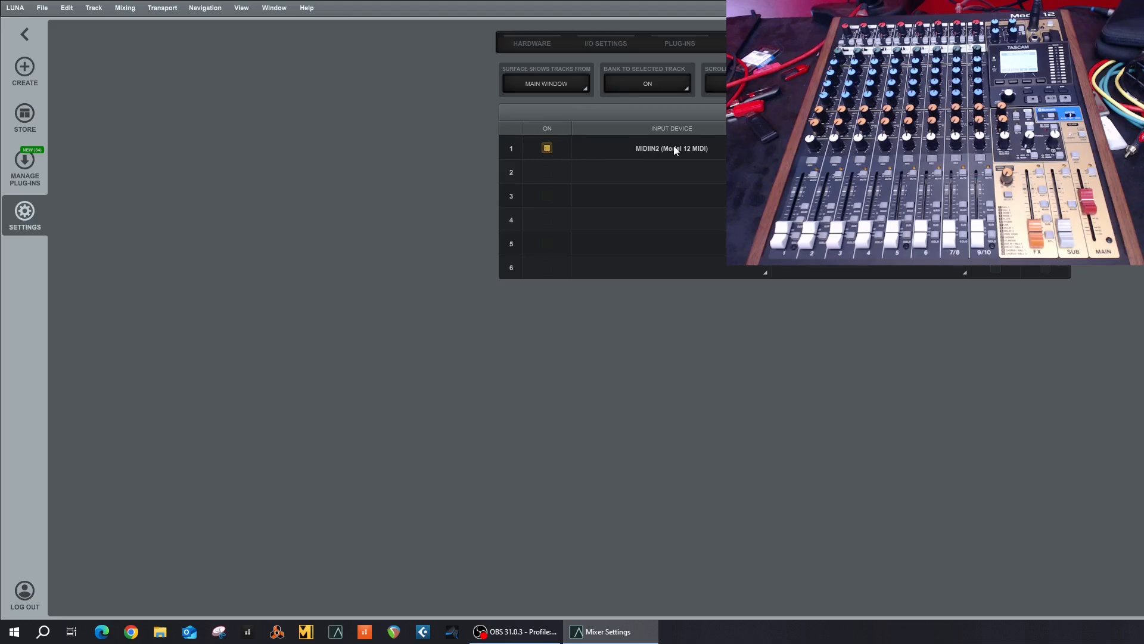
- Show the control-surface MIDI input device list to pick MIDIIN2 (Model 12 MIDI)
left_click(670, 148)
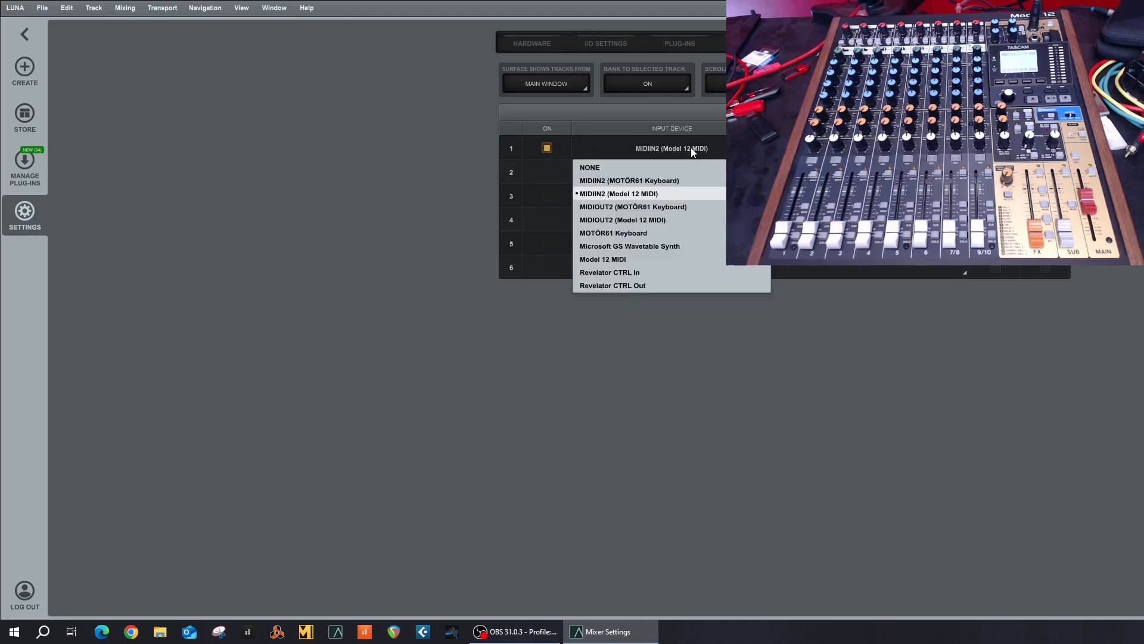
mouse_move(648, 199)
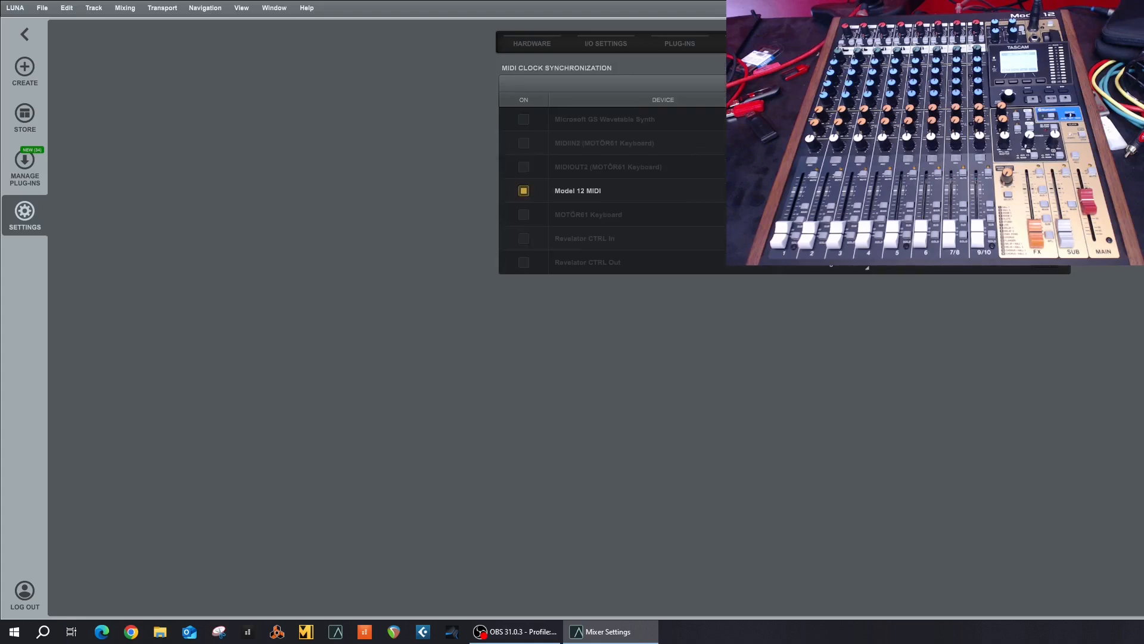
mouse_move(597, 196)
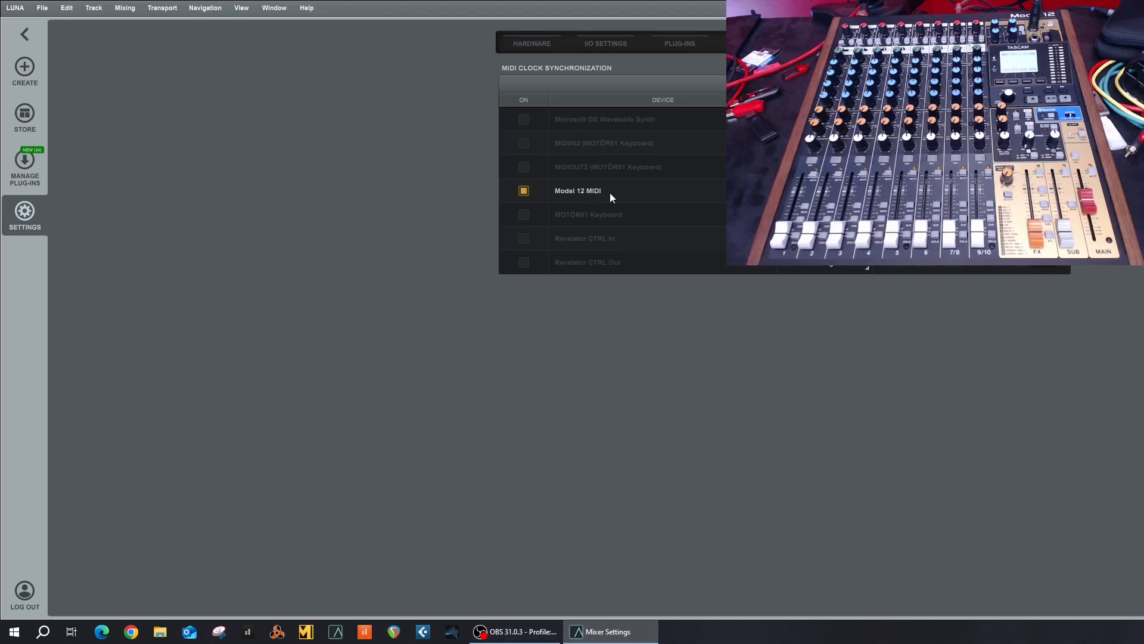
mouse_move(602, 197)
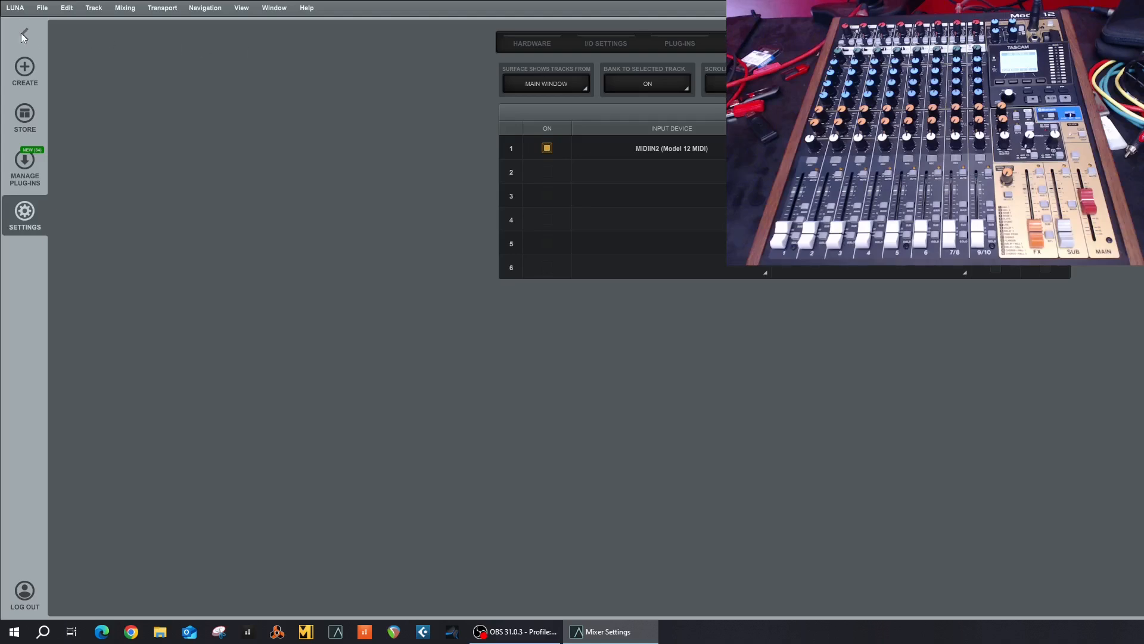
left_click(23, 36)
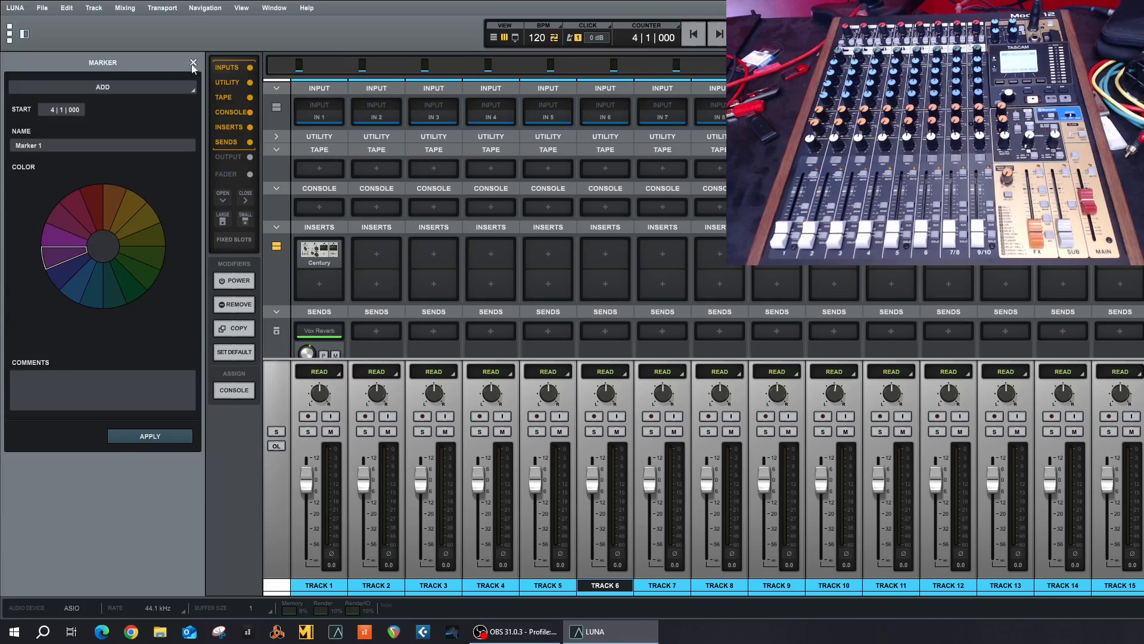
- Close LUNA's Marker panel, returning to the full 16-track mixer
left_click(192, 63)
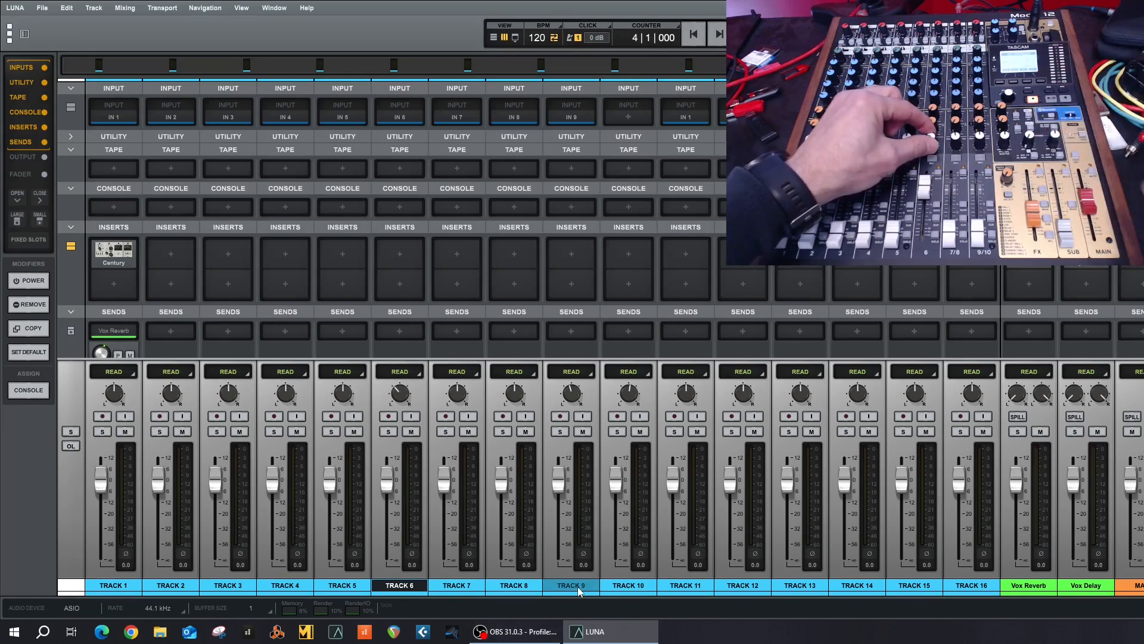
left_click(399, 584)
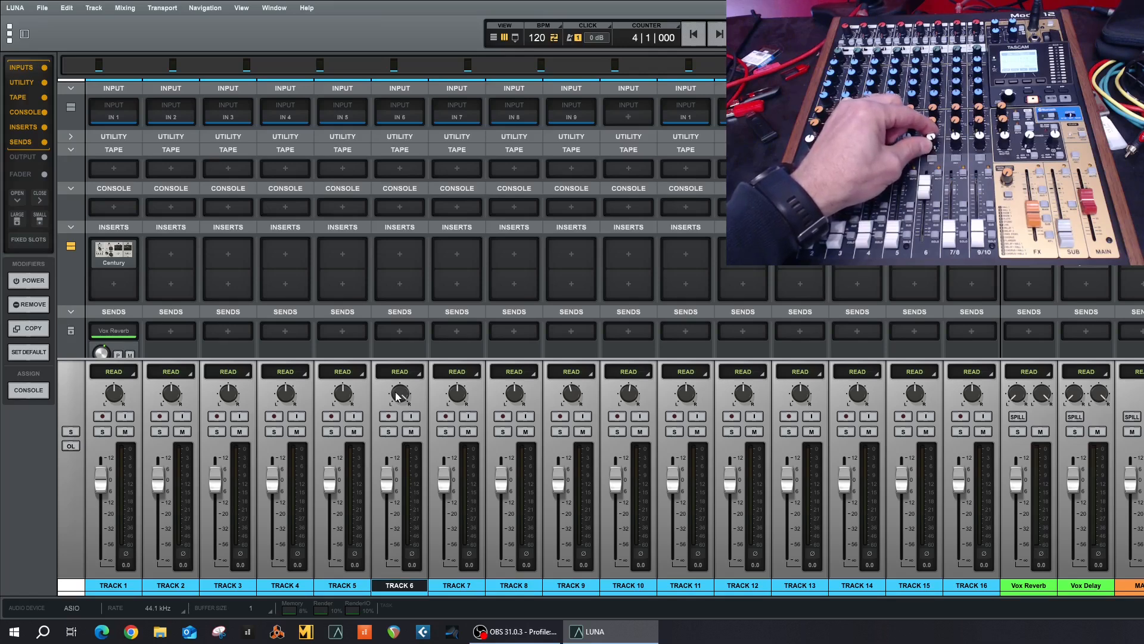
mouse_move(398, 398)
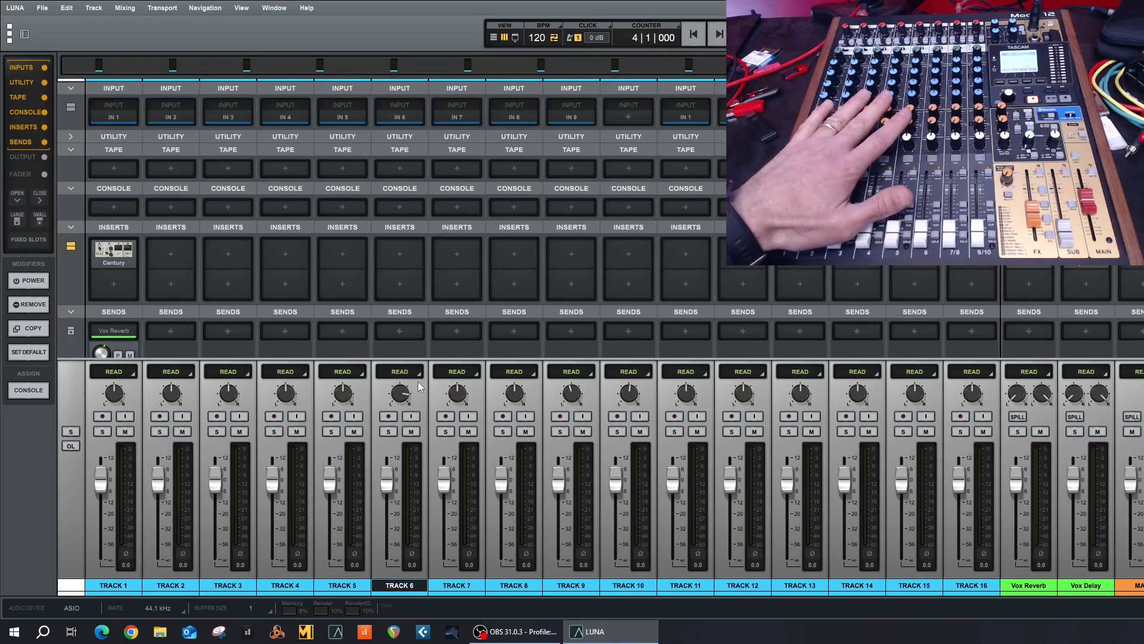
- Switch from LUNA to the M12 Auto-Punch DEMO song in Studio One
left_click(617, 631)
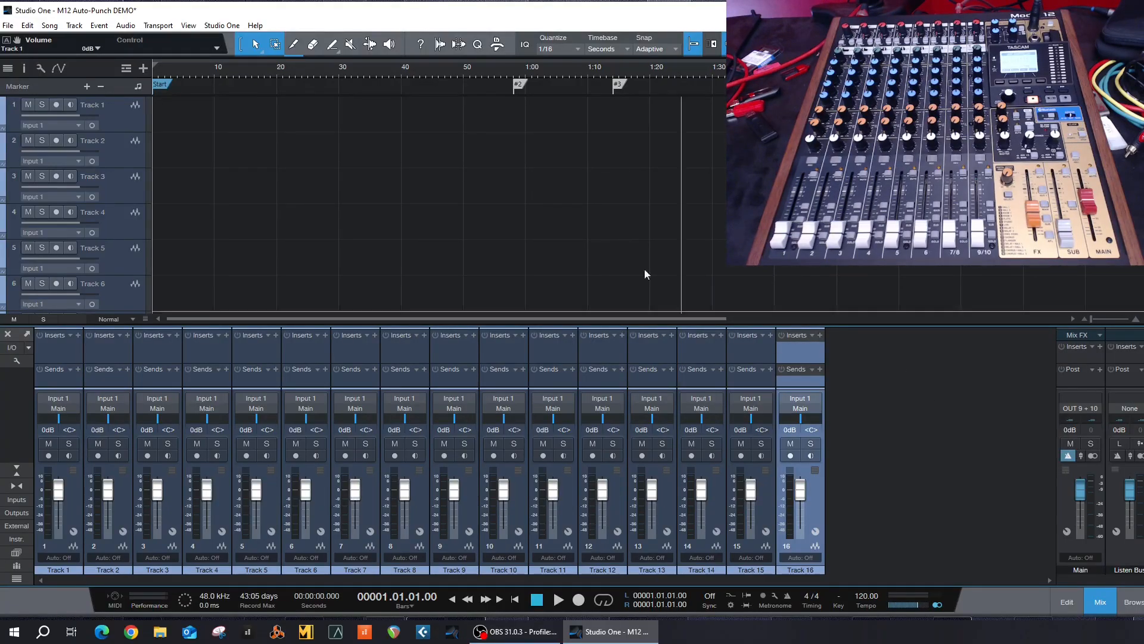
- In External Devices, confirm MODEL 12 receives from MIDIIN2 and sends to MIDIOUT2
left_click(221, 25)
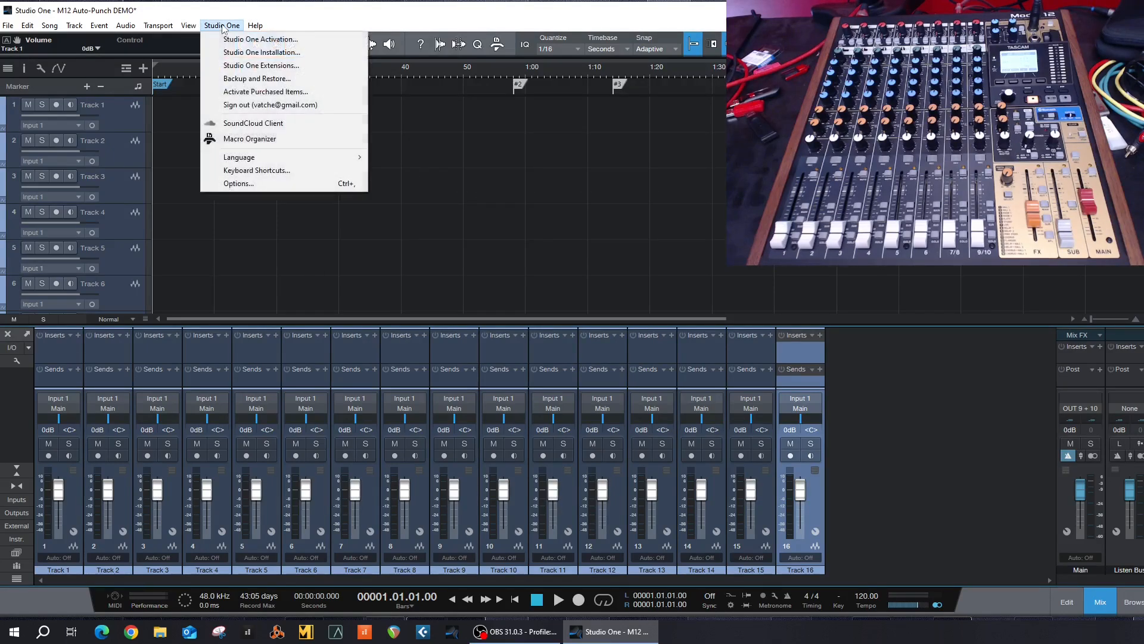
left_click(238, 183)
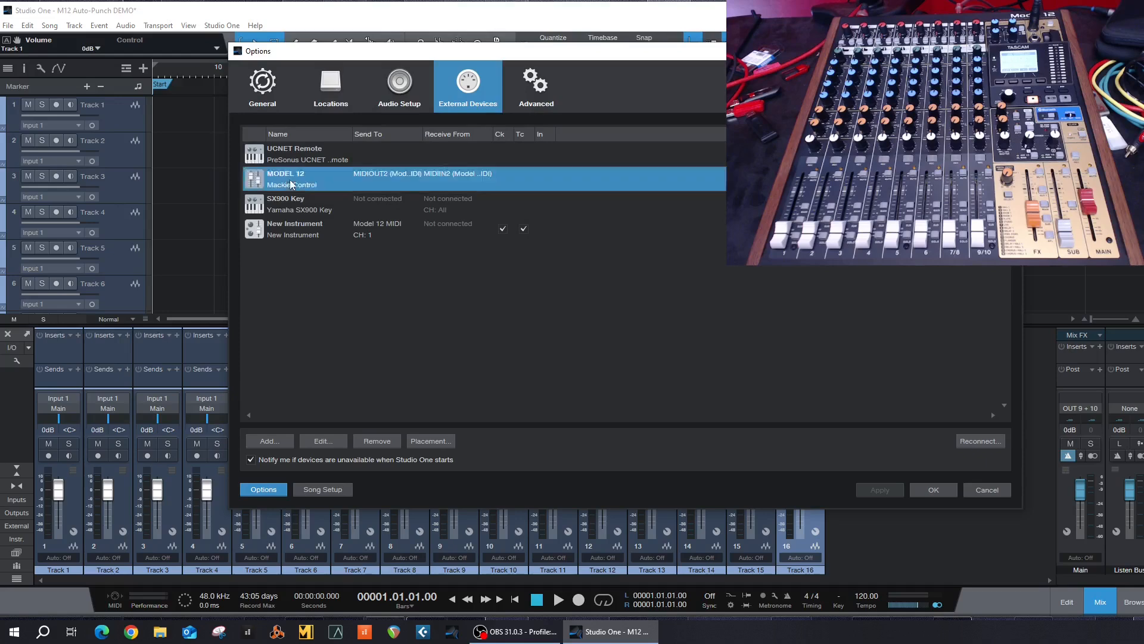
mouse_move(322, 191)
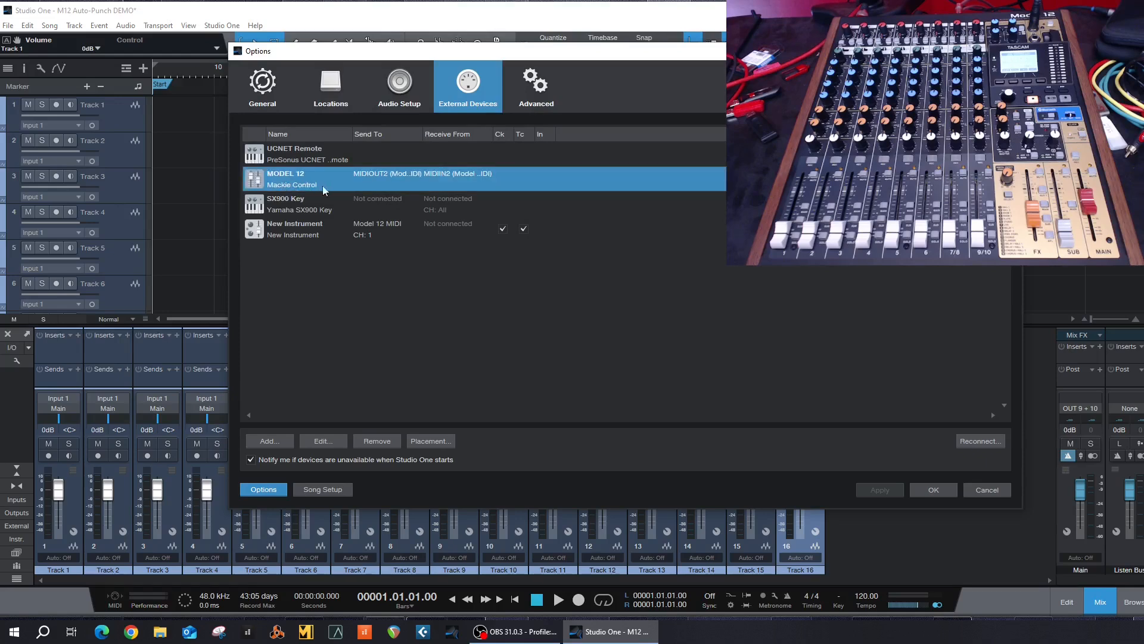
mouse_move(455, 179)
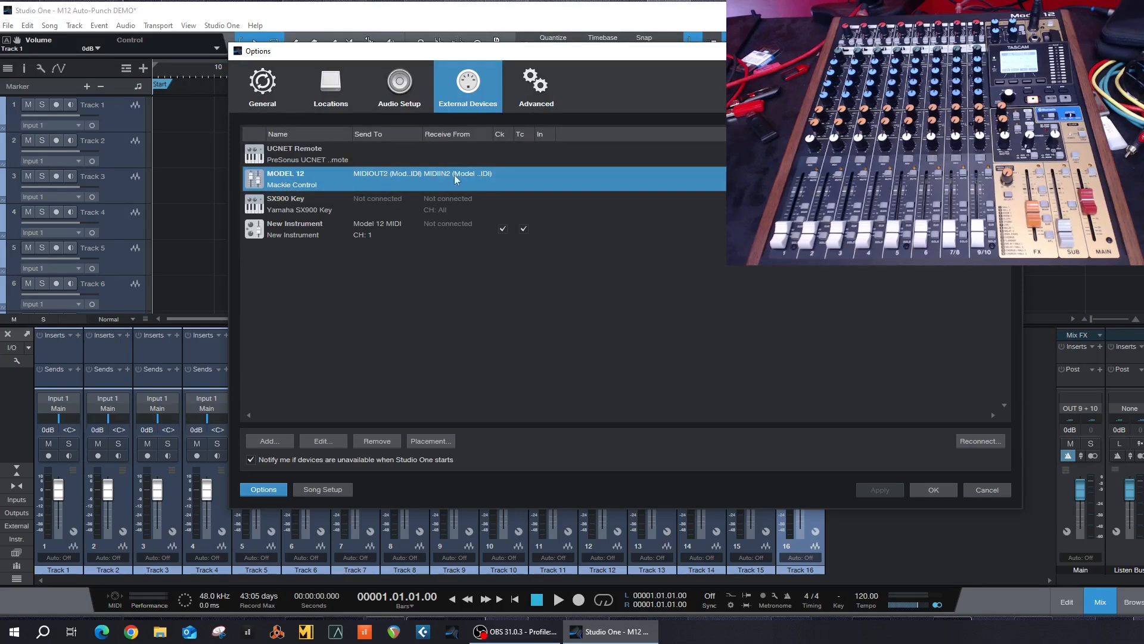
left_click(322, 441)
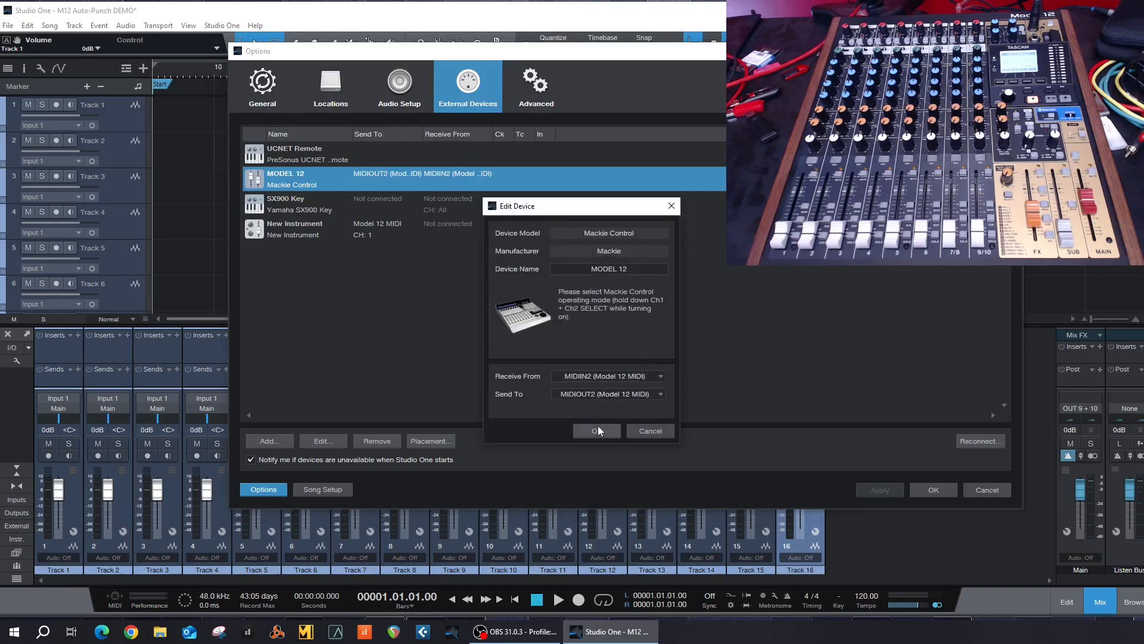
left_click(596, 430)
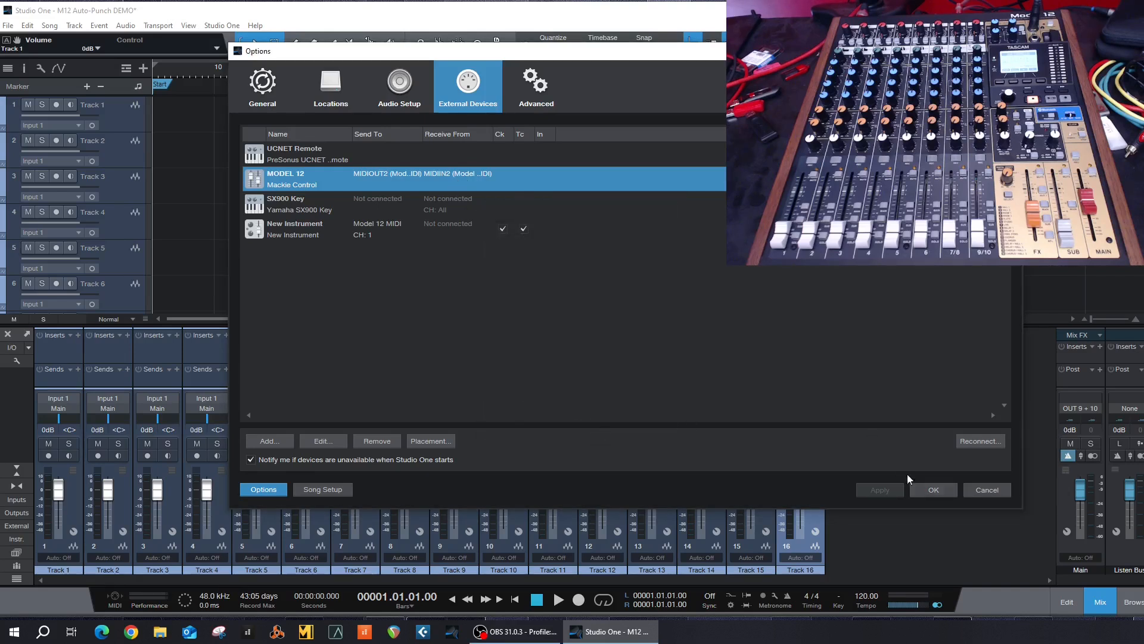
- Close Options, then play, stop and return the song to the start
left_click(932, 490)
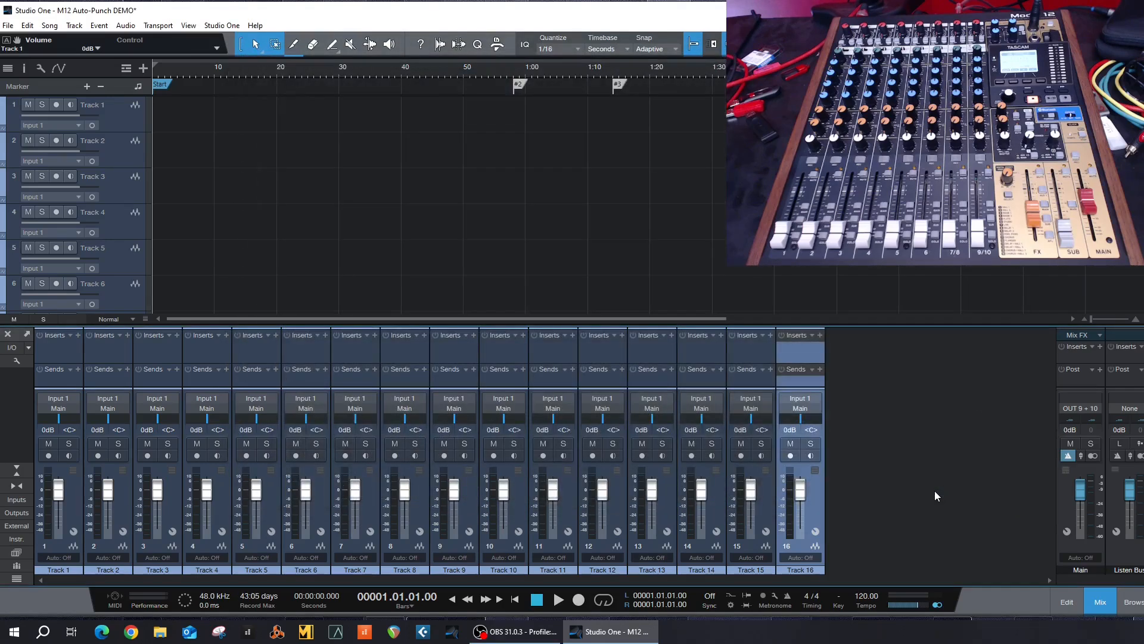
mouse_move(854, 502)
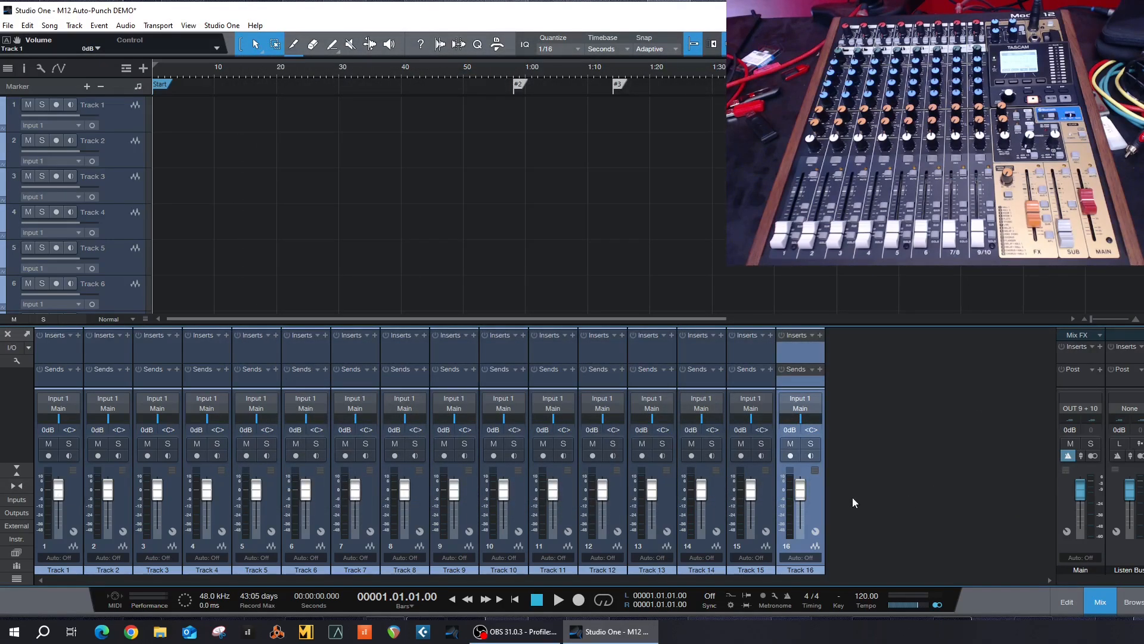
mouse_move(892, 455)
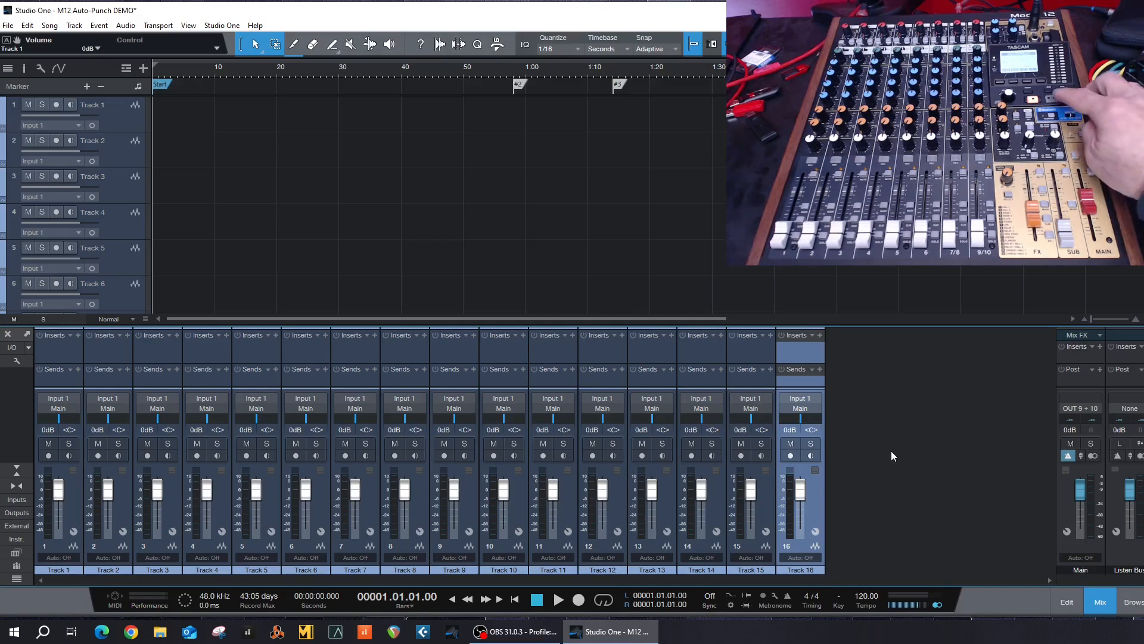
left_click(558, 599)
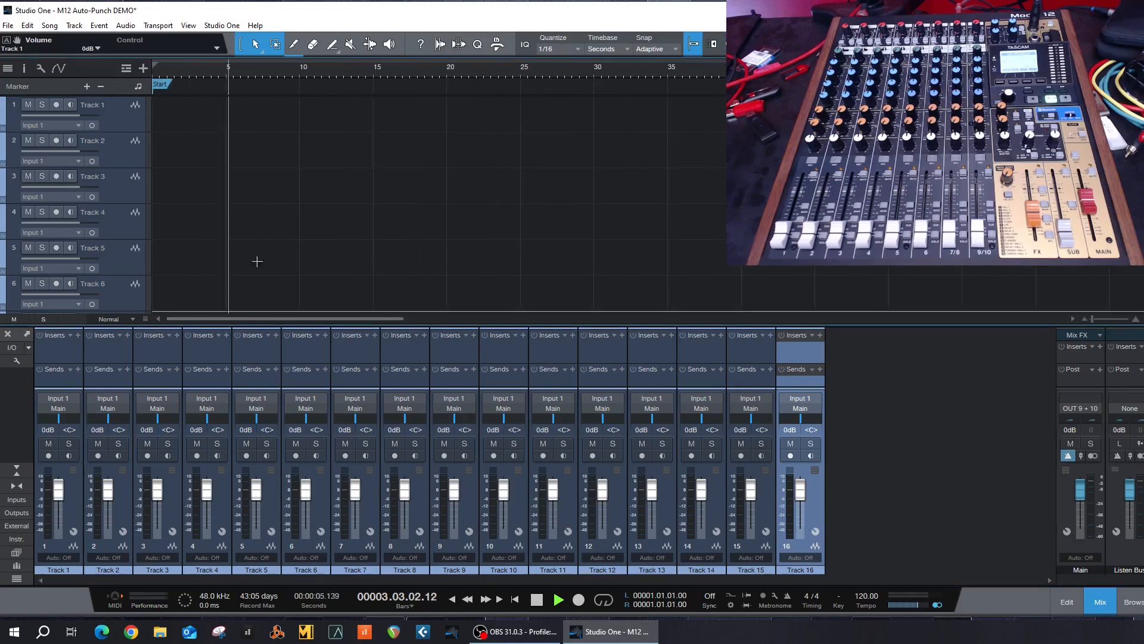
left_click(536, 599)
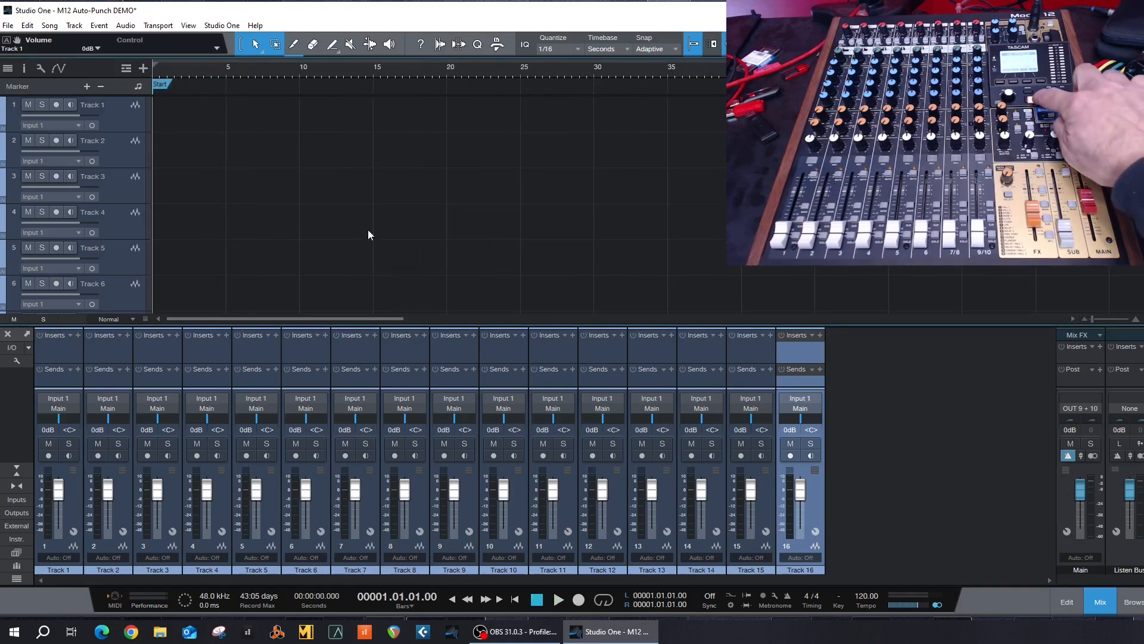
left_click(558, 599)
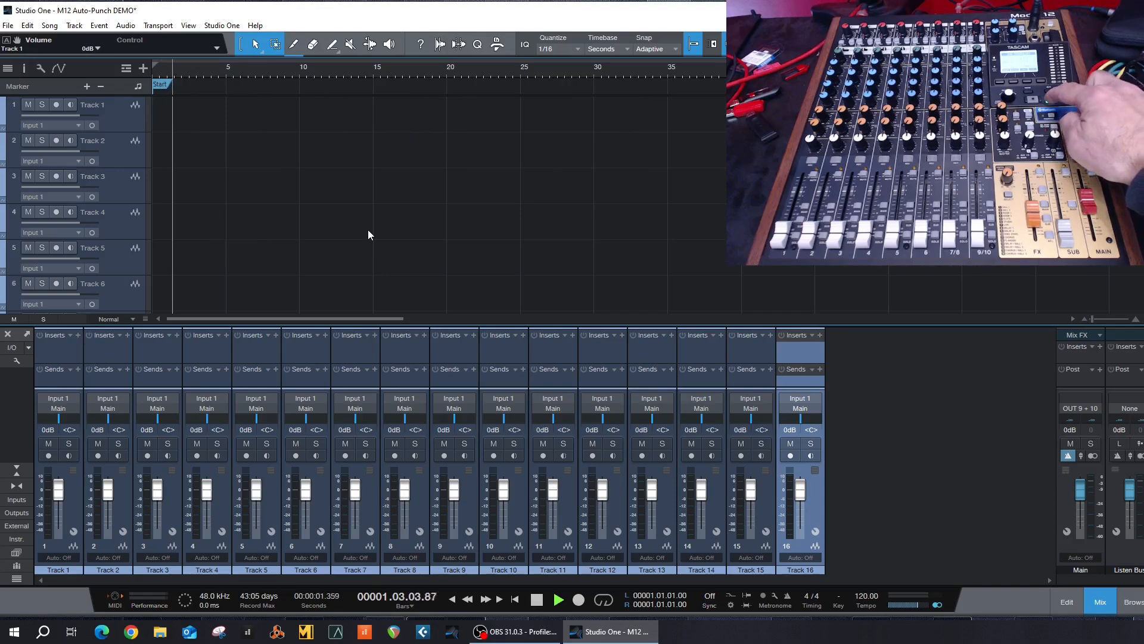
left_click(536, 598)
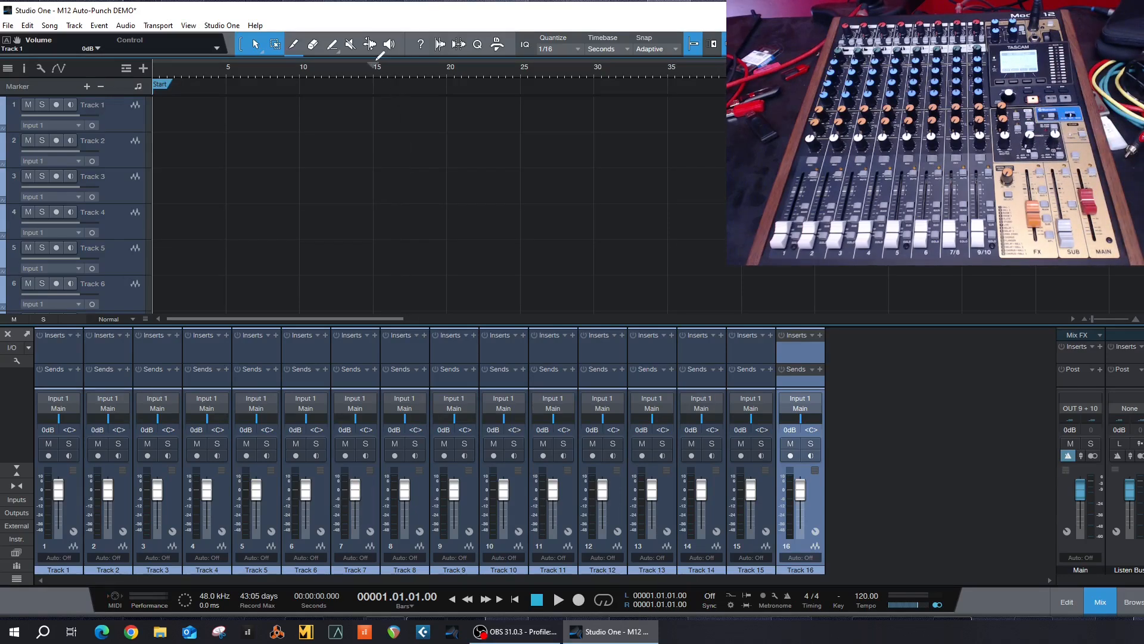
left_click(589, 186)
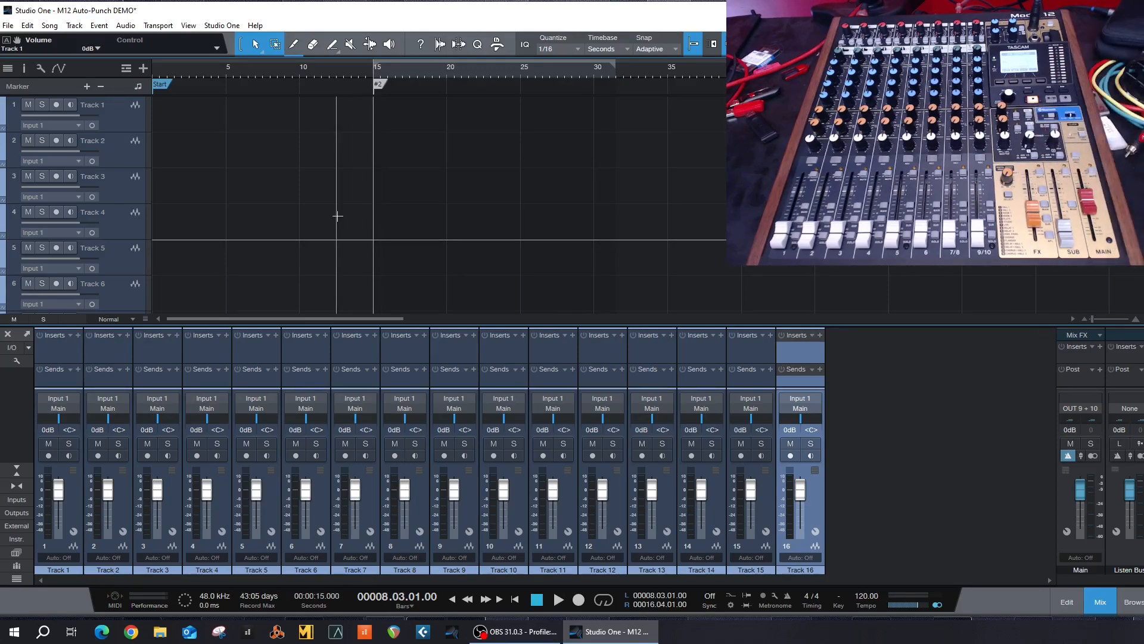
mouse_move(667, 81)
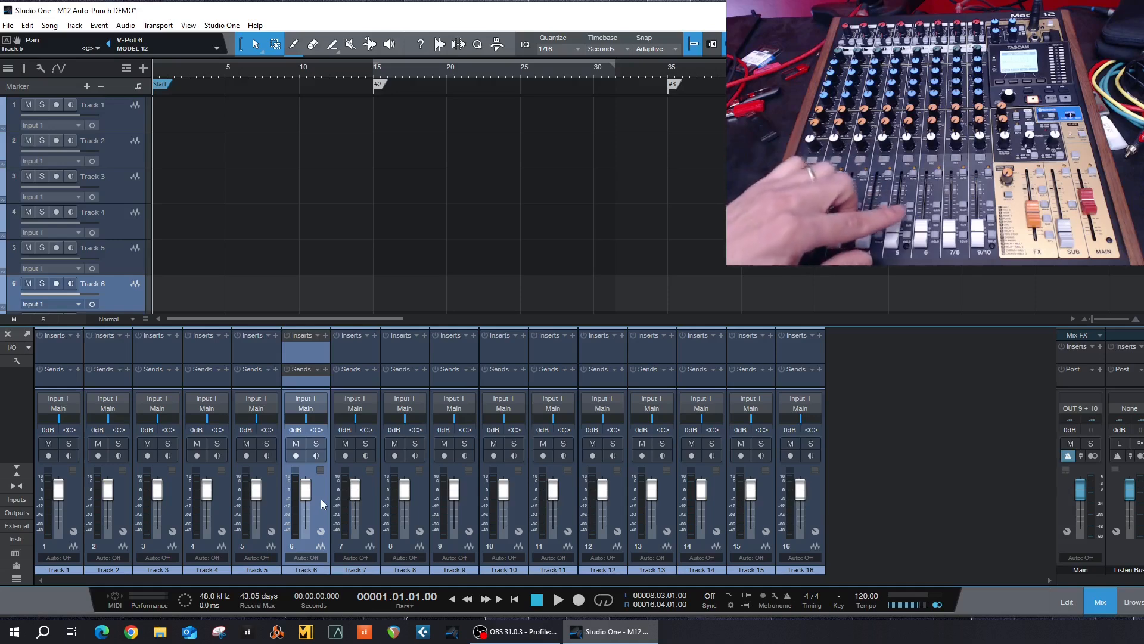
mouse_move(318, 496)
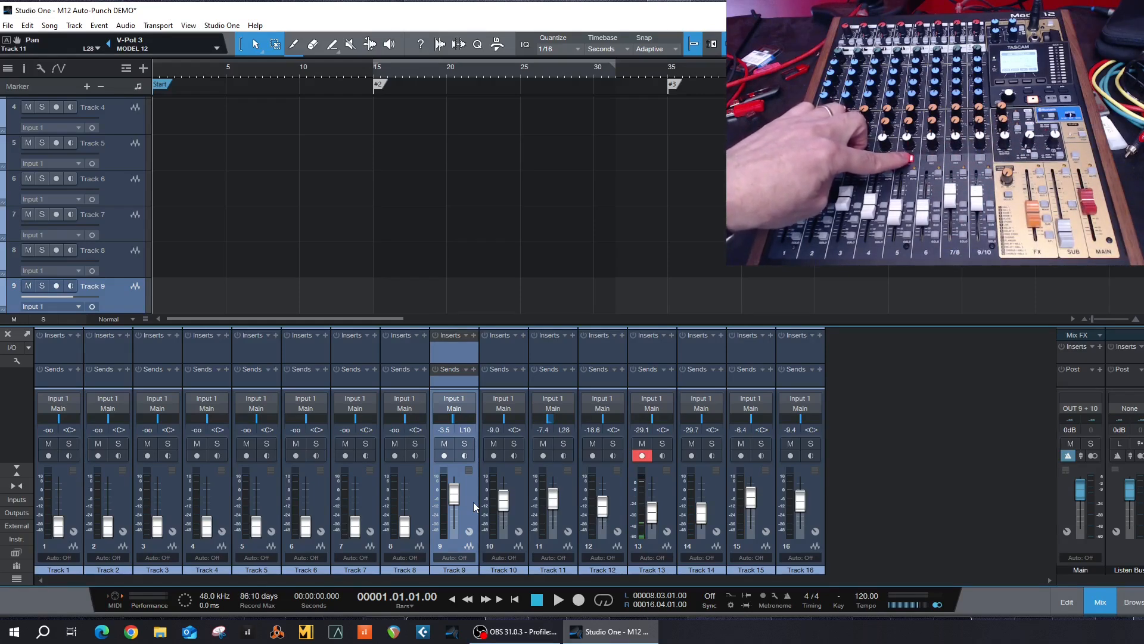
- Mute Track 13 in Studio One's mixer
left_click(641, 443)
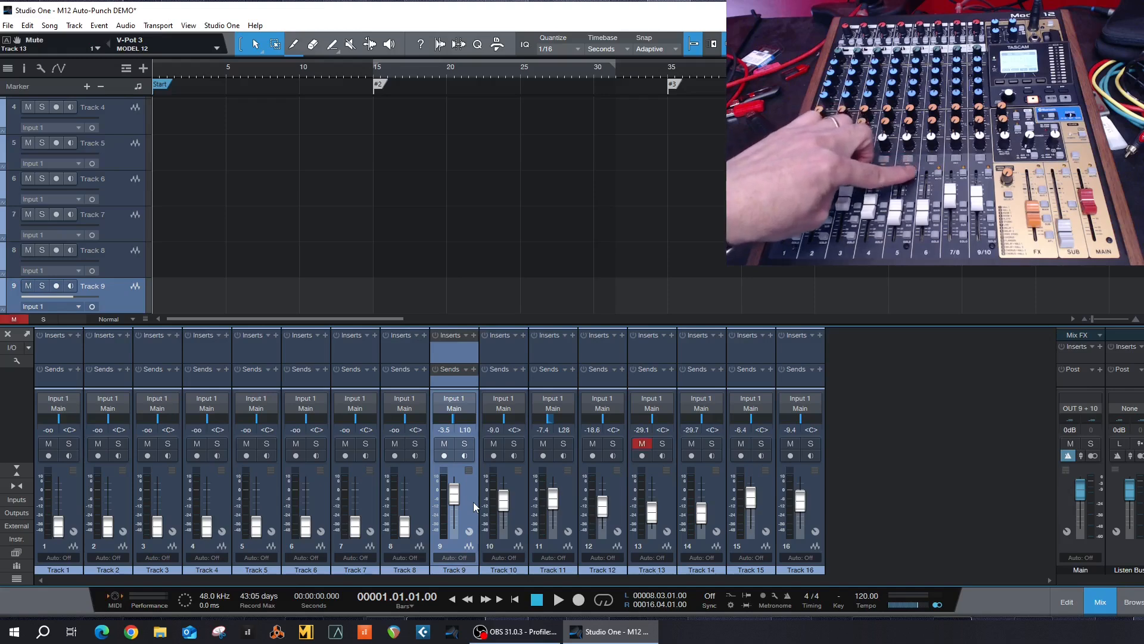